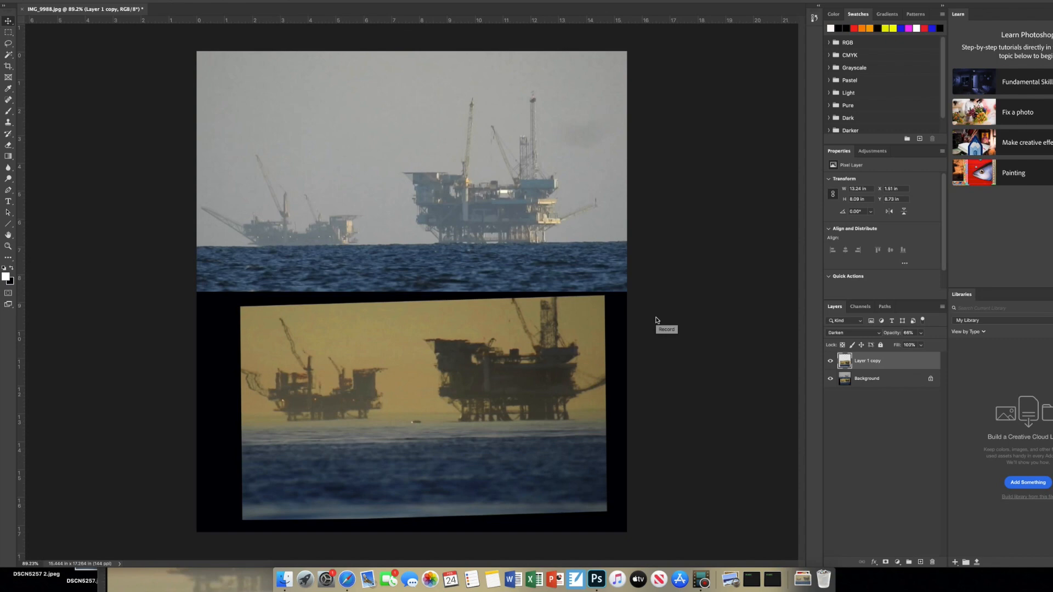
mouse_move(246, 270)
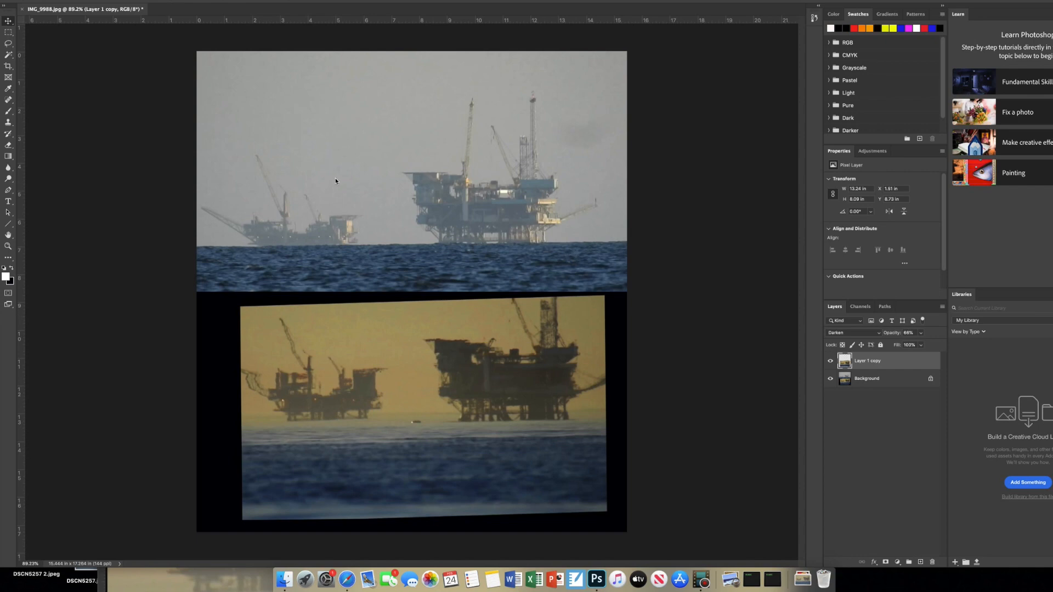
mouse_move(412, 110)
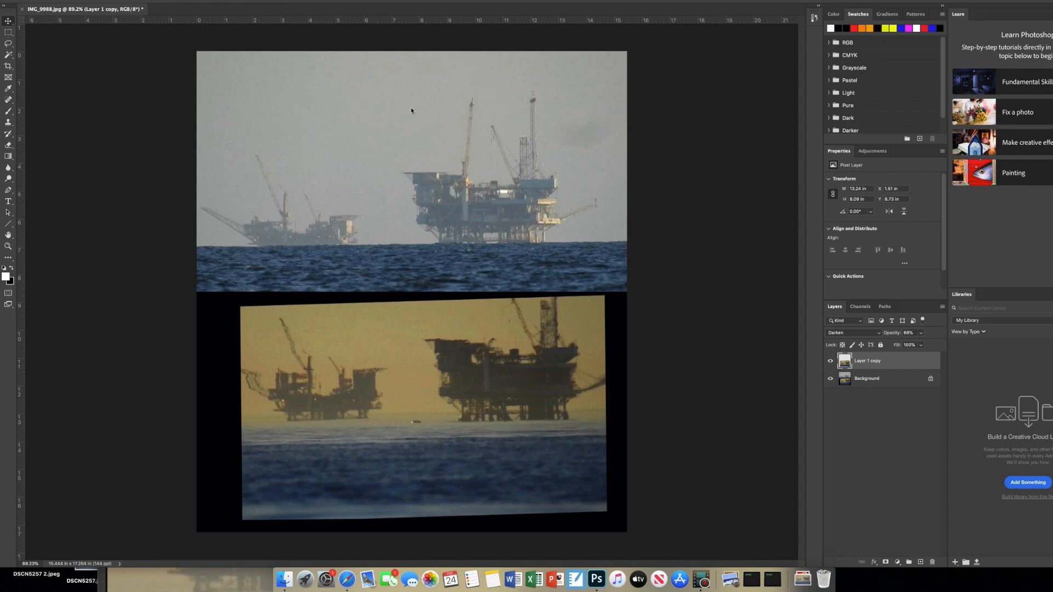
mouse_move(483, 236)
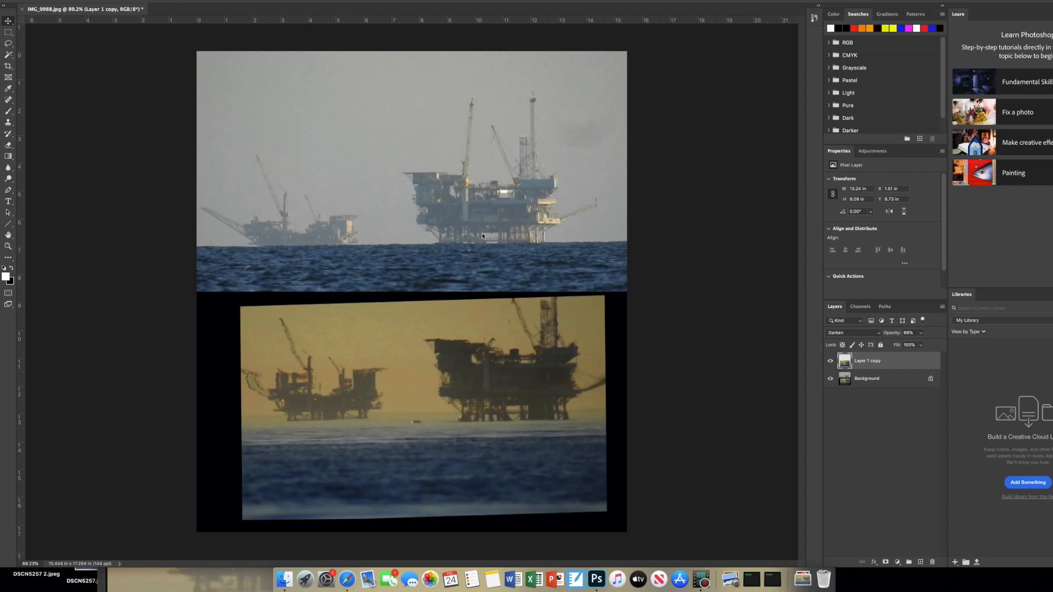
mouse_move(496, 206)
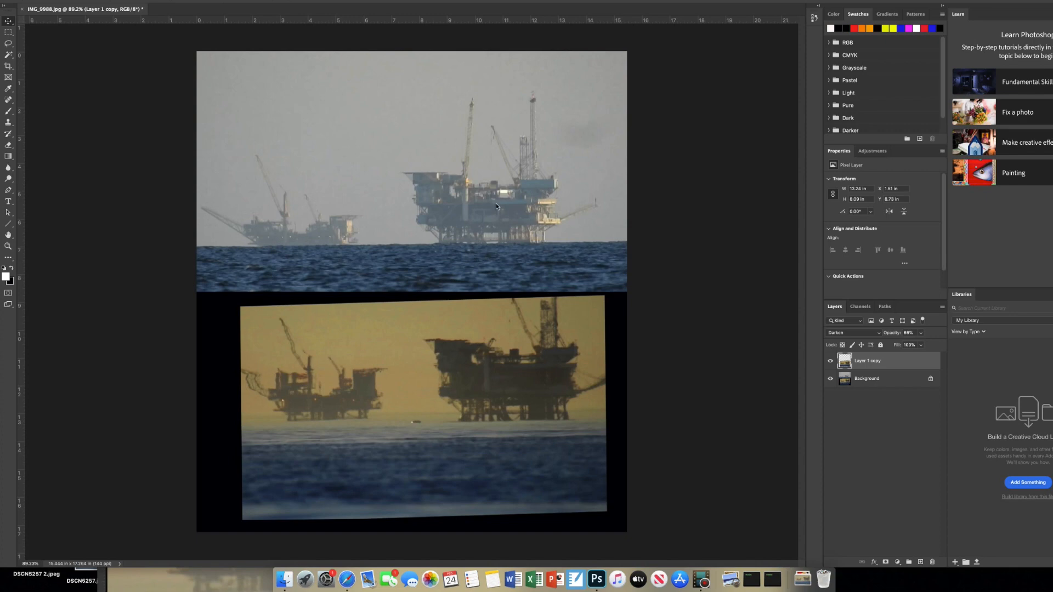
mouse_move(417, 230)
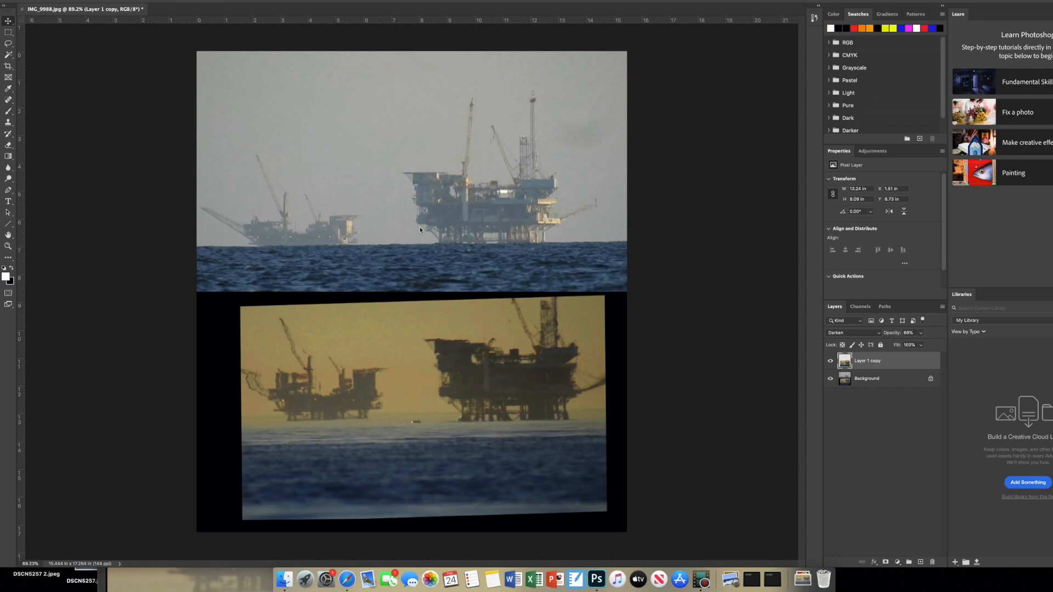
mouse_move(266, 248)
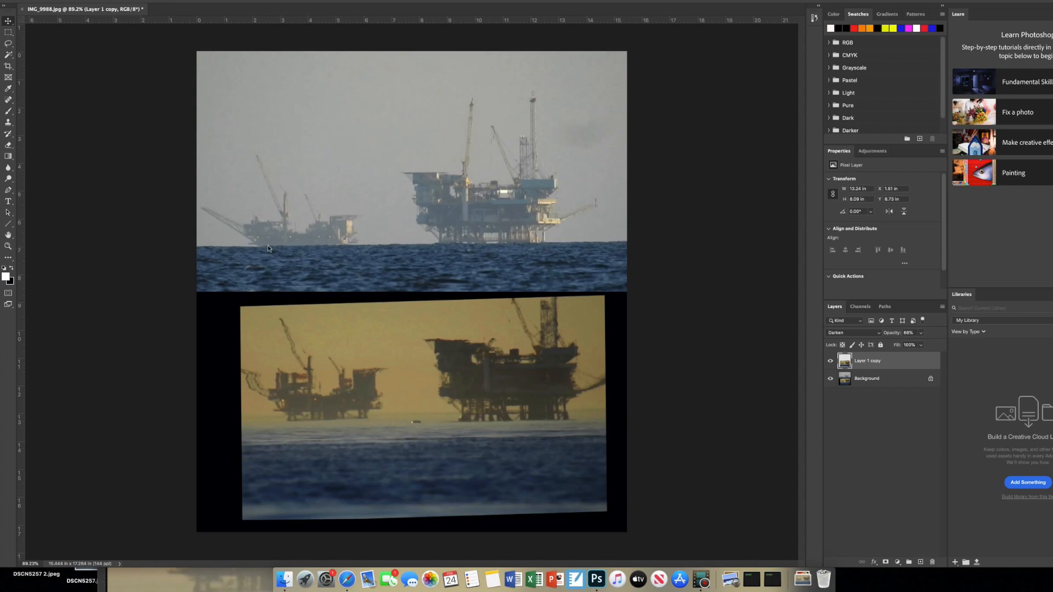
mouse_move(345, 226)
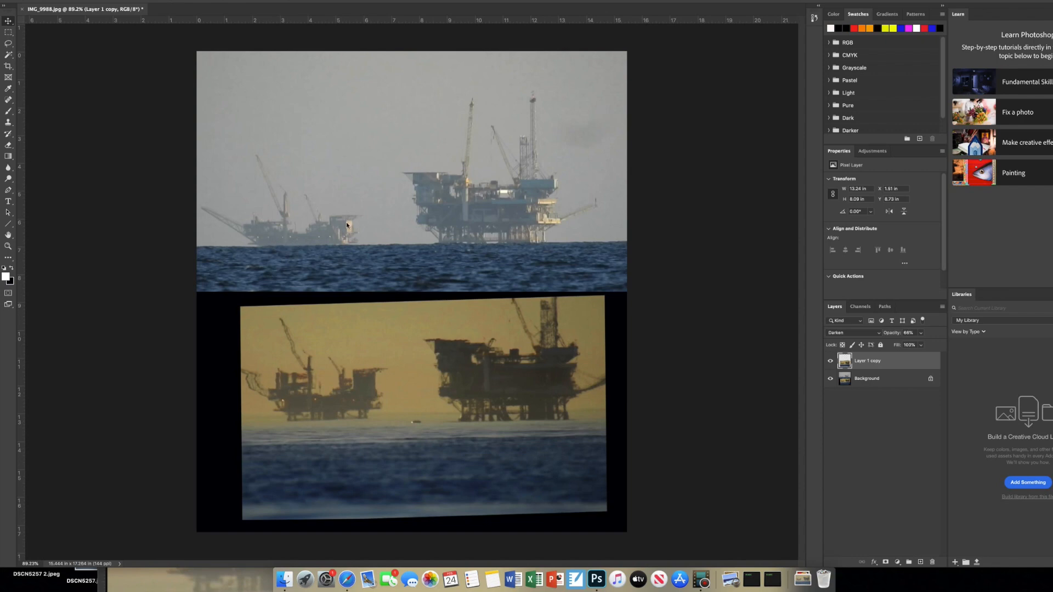
mouse_move(362, 272)
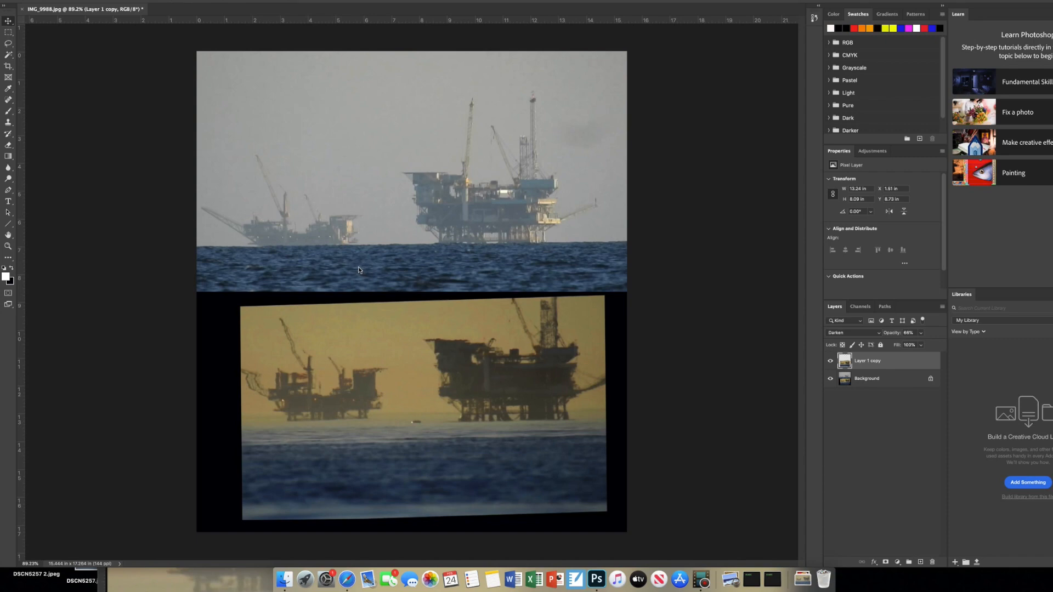
mouse_move(371, 272)
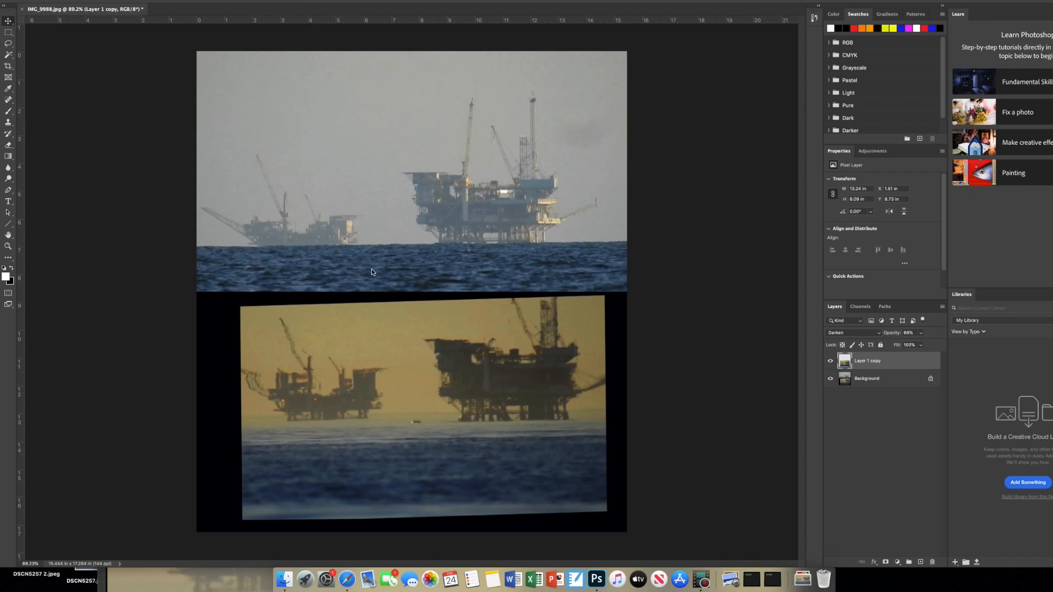
mouse_move(507, 406)
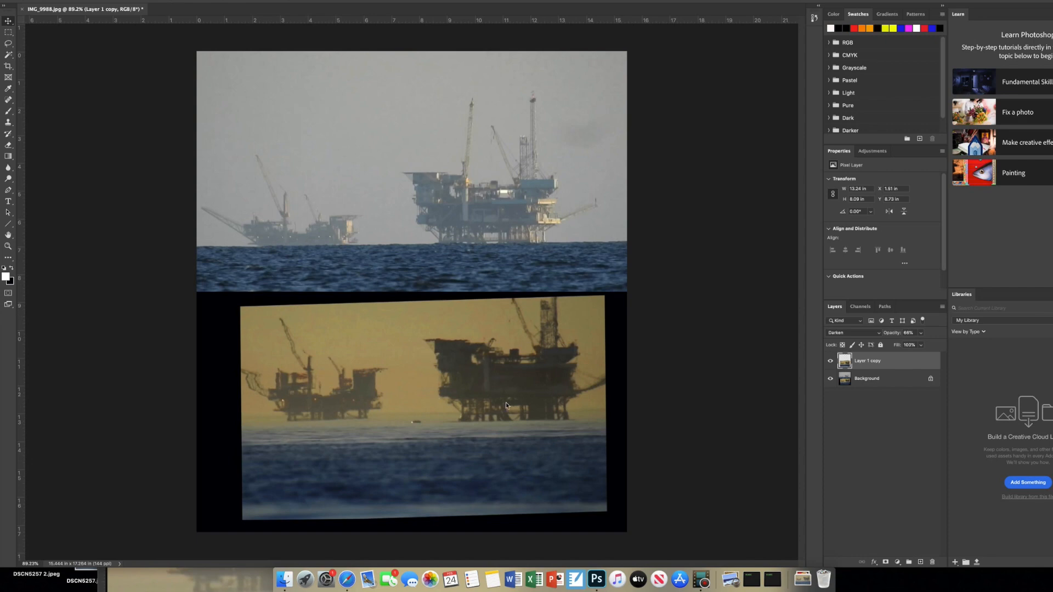
mouse_move(457, 387)
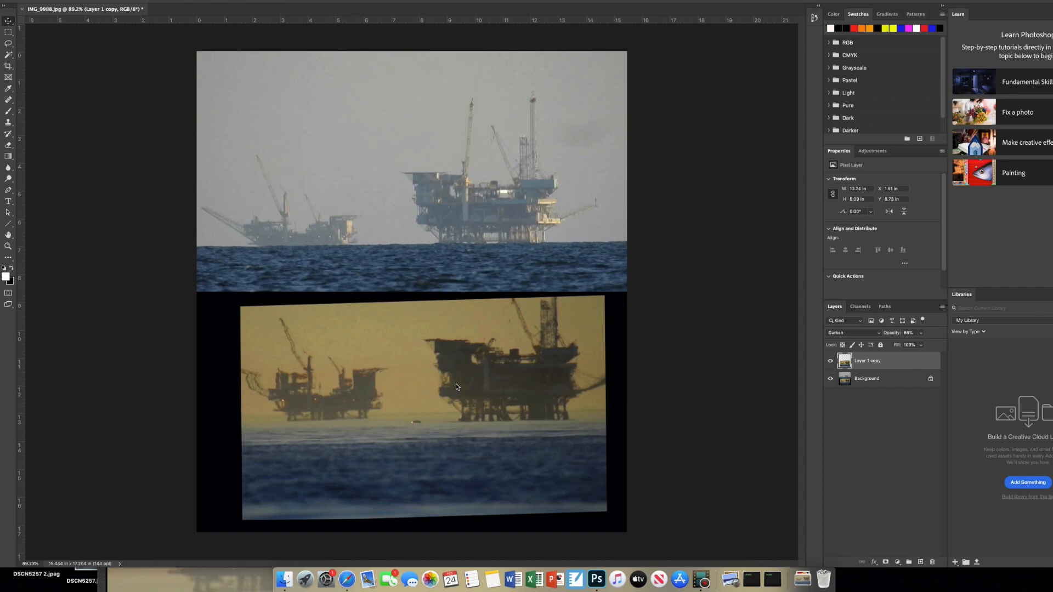
mouse_move(424, 192)
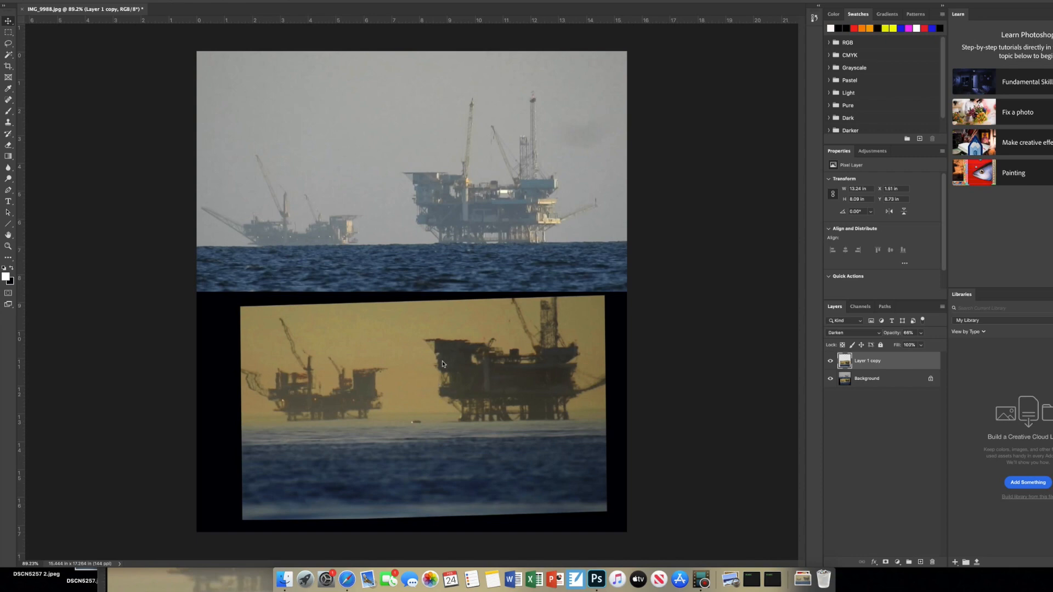
mouse_move(401, 338)
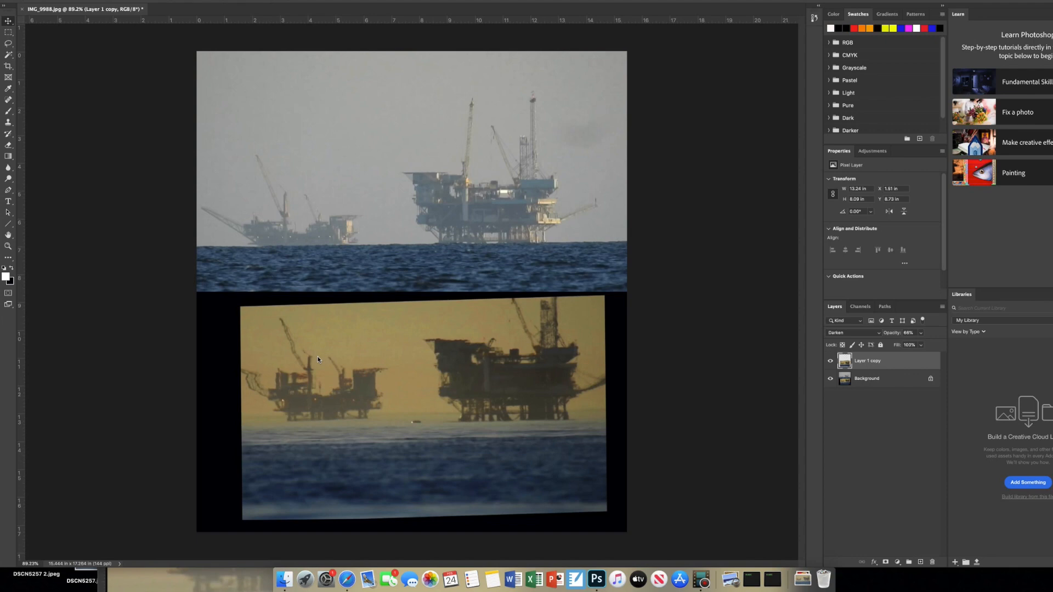
mouse_move(481, 375)
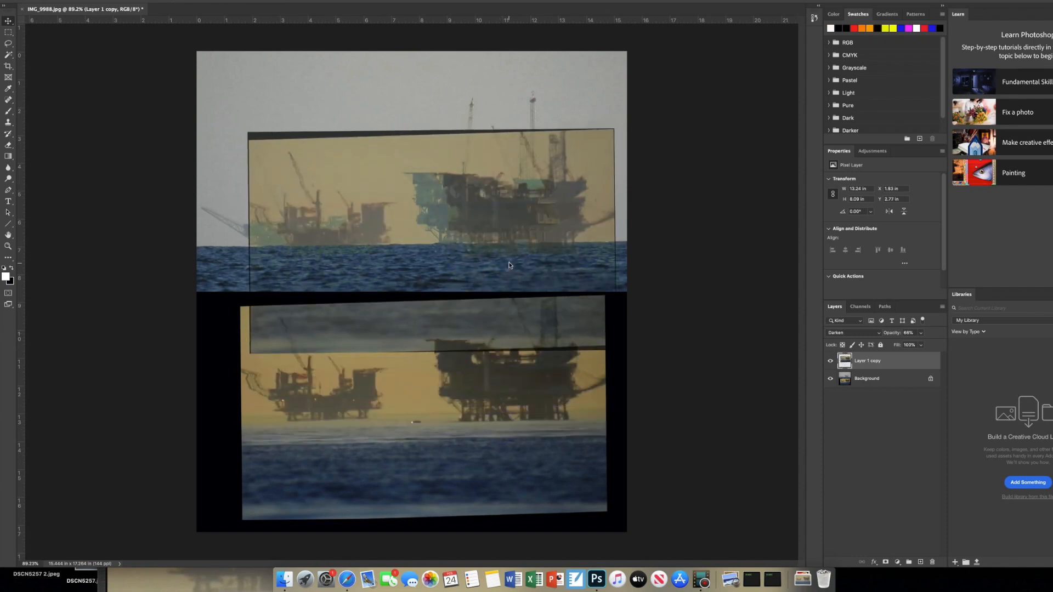
- Shift the translucent photo left and raise it so its horizon matches the upper photo's
click(515, 243)
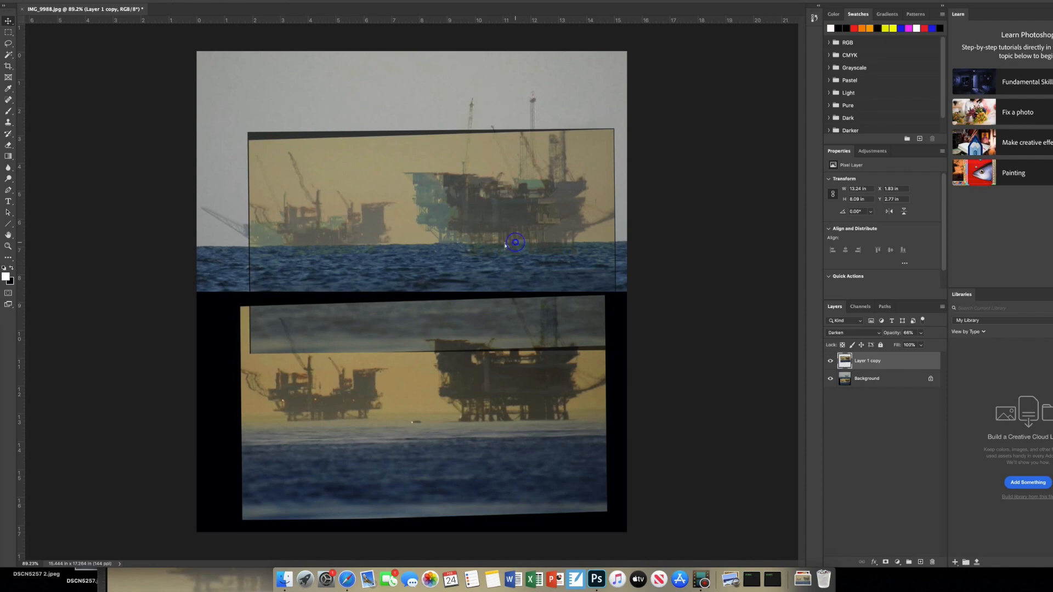
drag(516, 242, 489, 245)
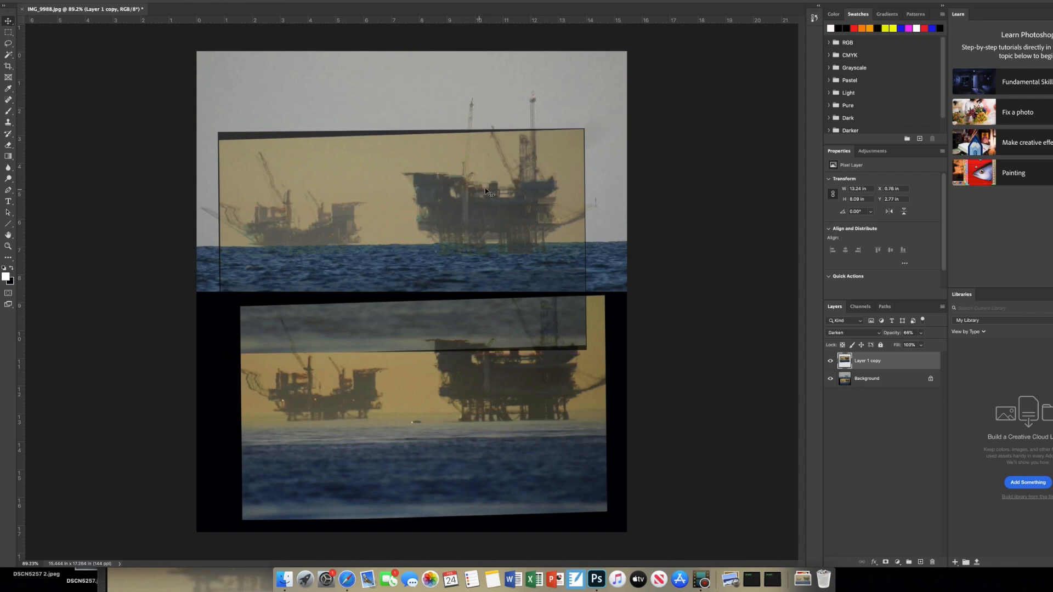
mouse_move(346, 226)
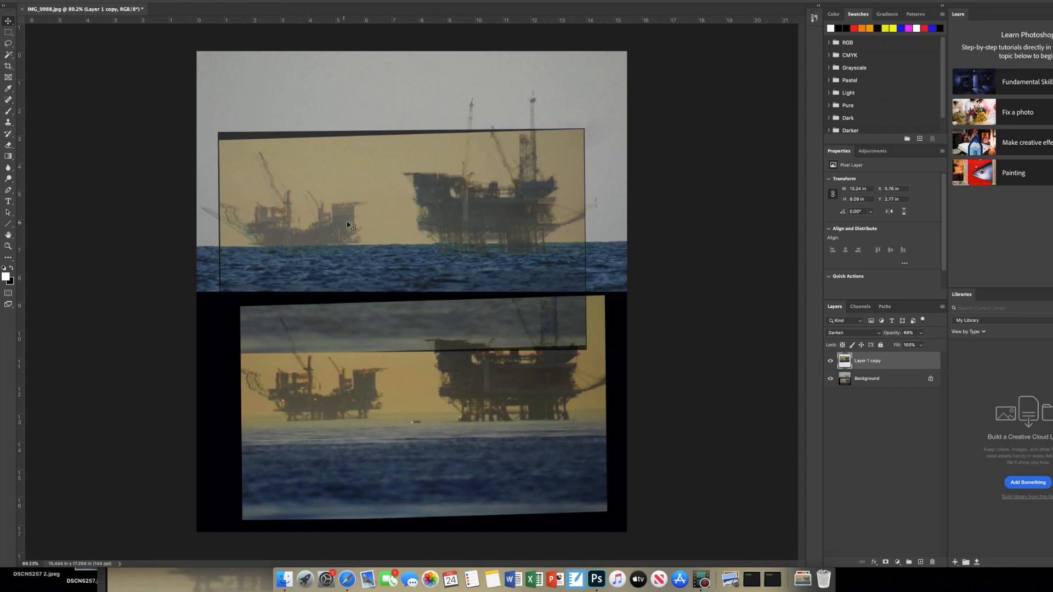
mouse_move(363, 224)
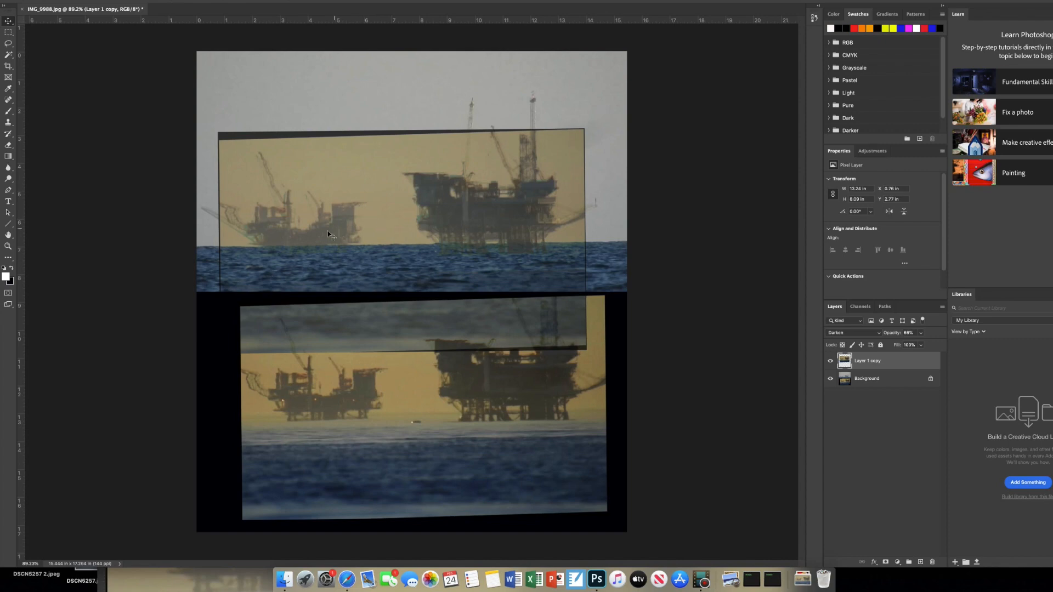
mouse_move(265, 242)
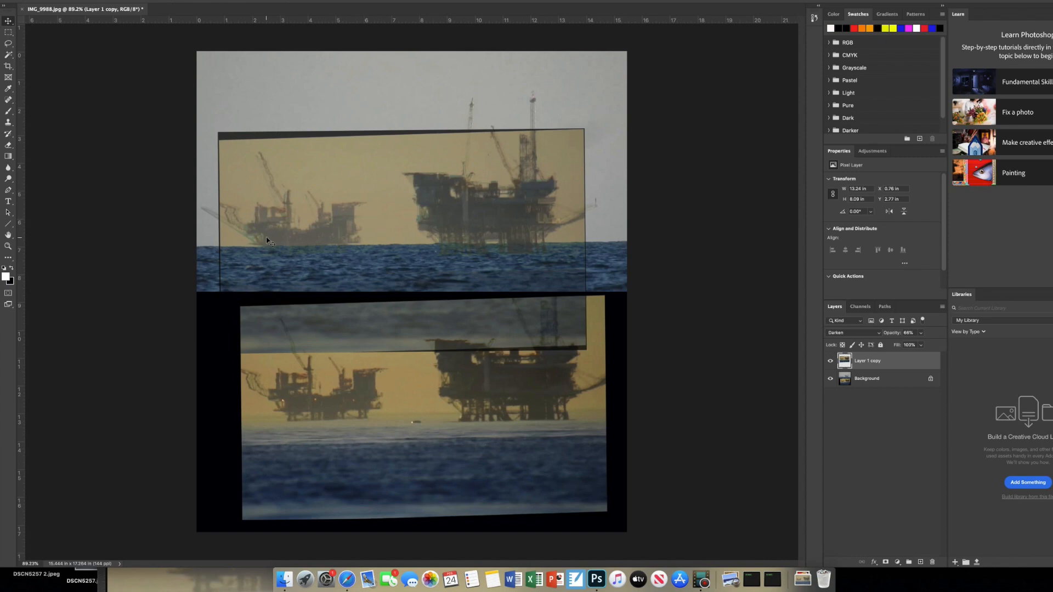
mouse_move(241, 216)
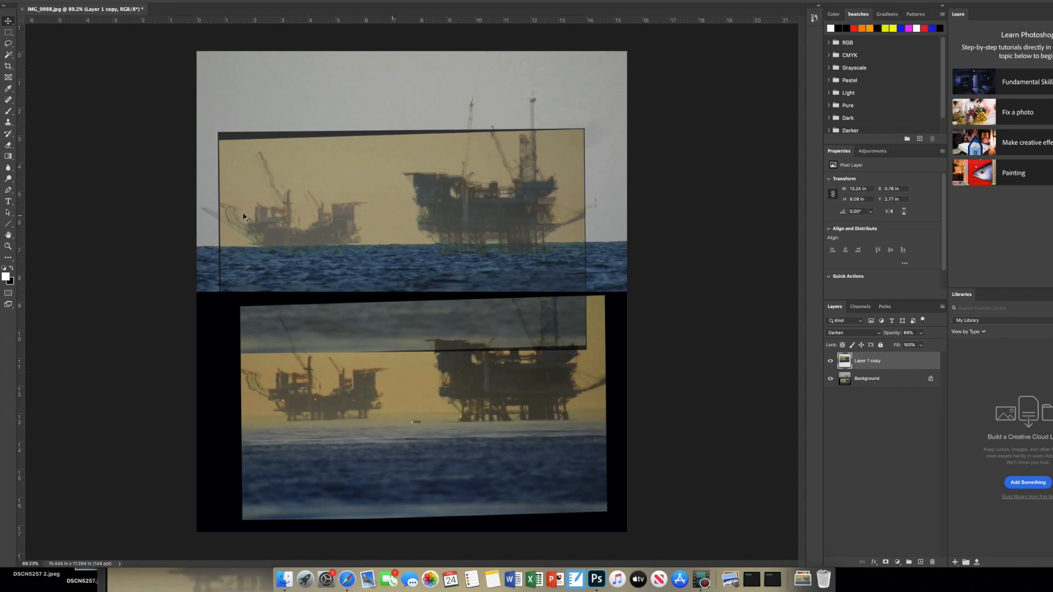
mouse_move(486, 233)
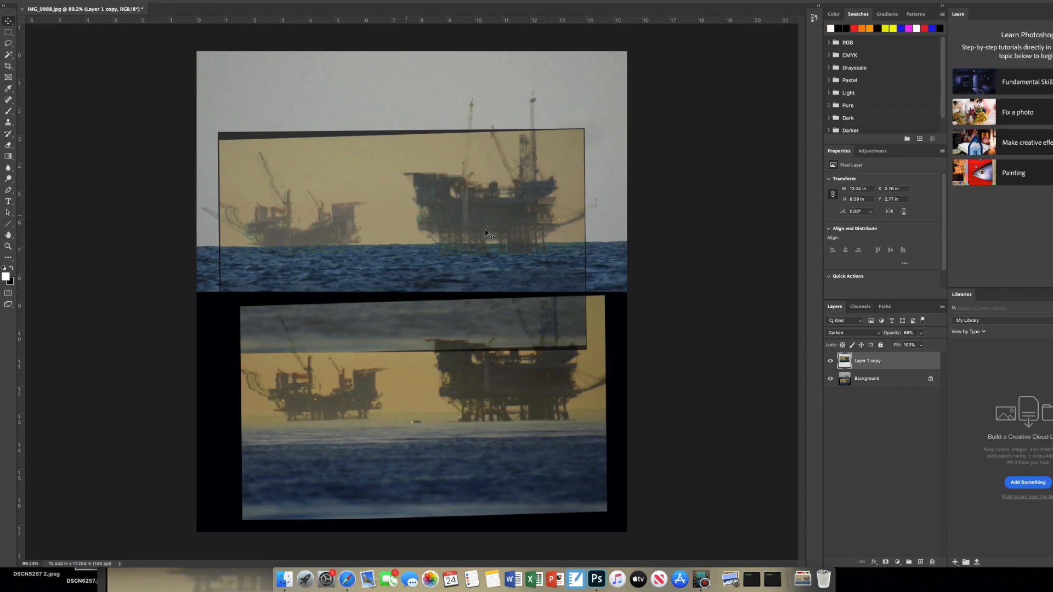
click(470, 241)
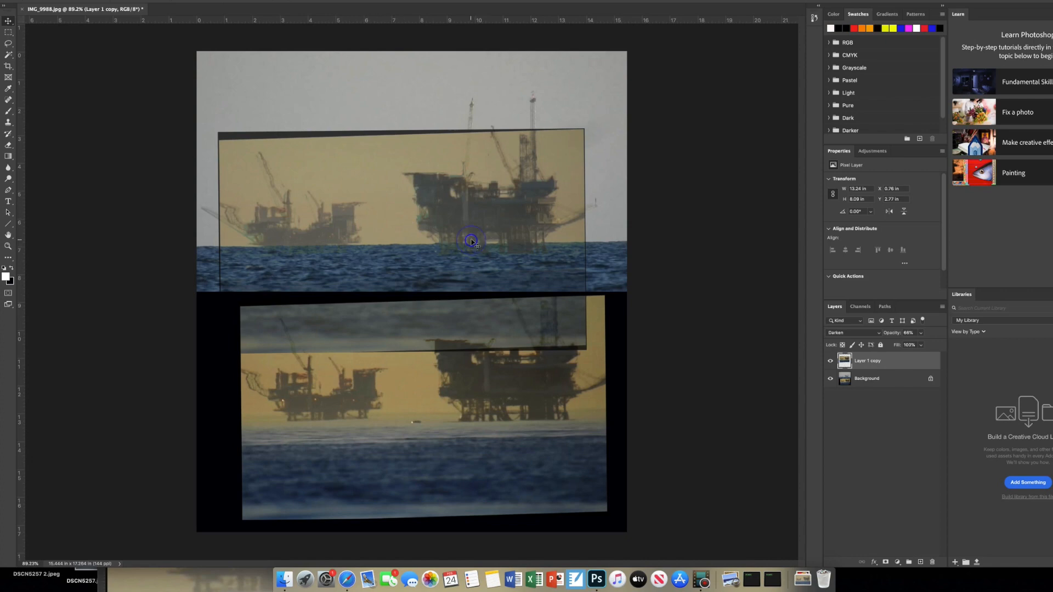
drag(471, 242, 471, 229)
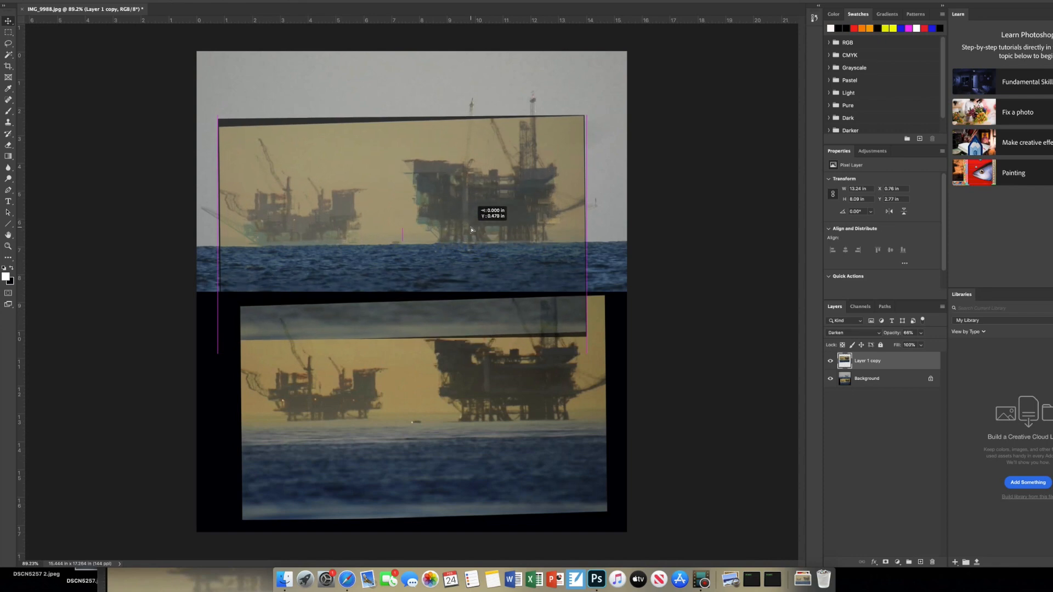
drag(471, 230, 468, 234)
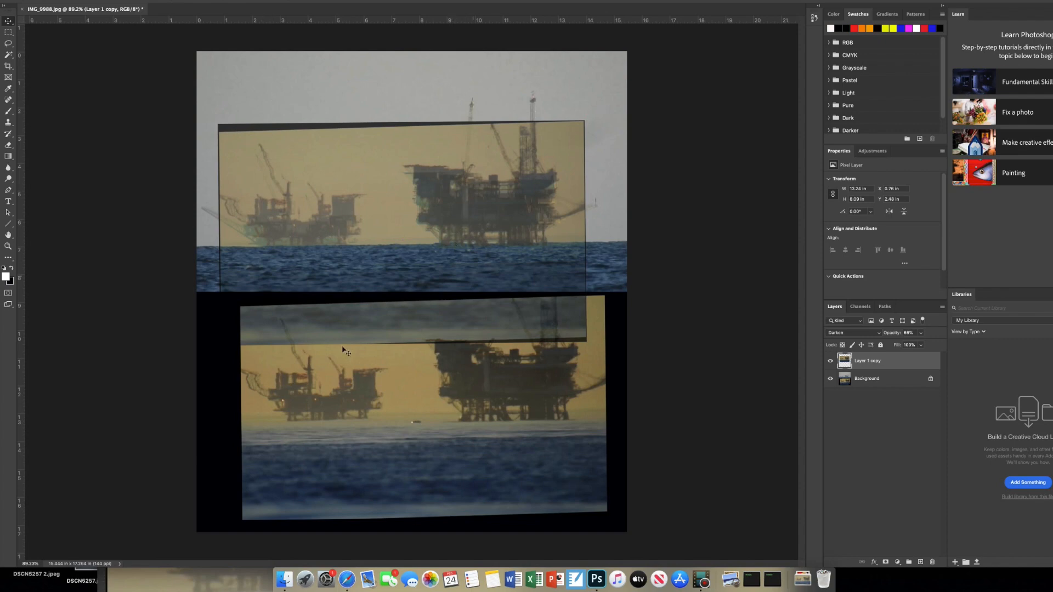
mouse_move(461, 243)
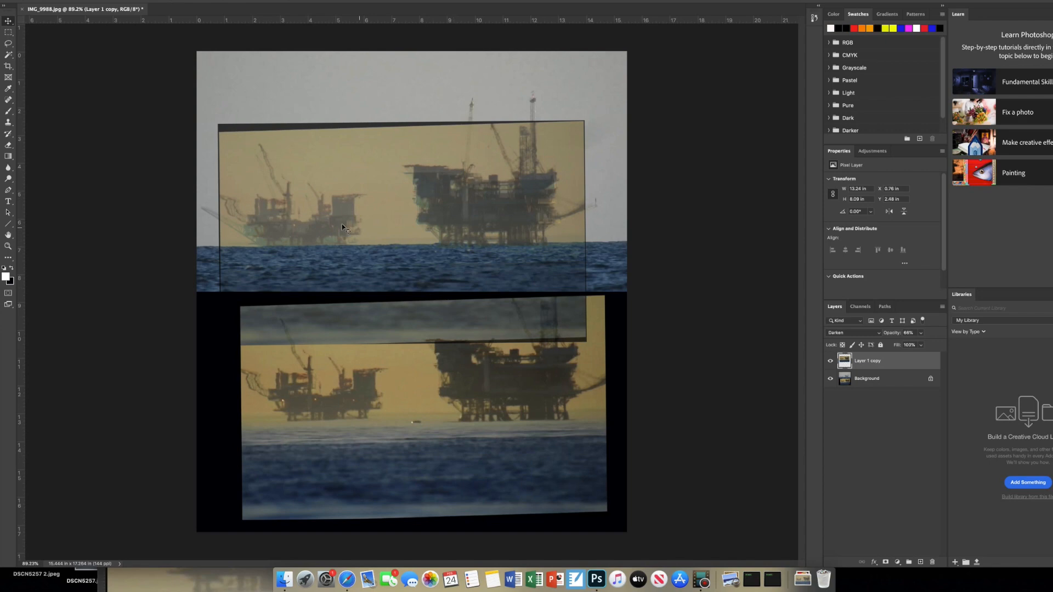
mouse_move(416, 177)
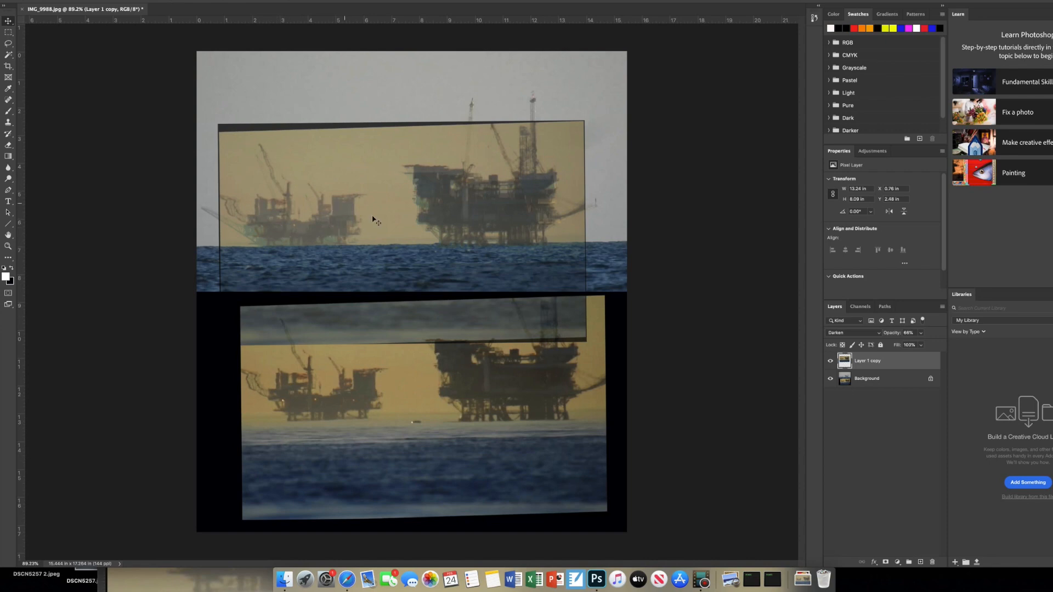
- Drag the translucent photo left until it meets the canvas's left edge at X 0
drag(376, 222, 302, 232)
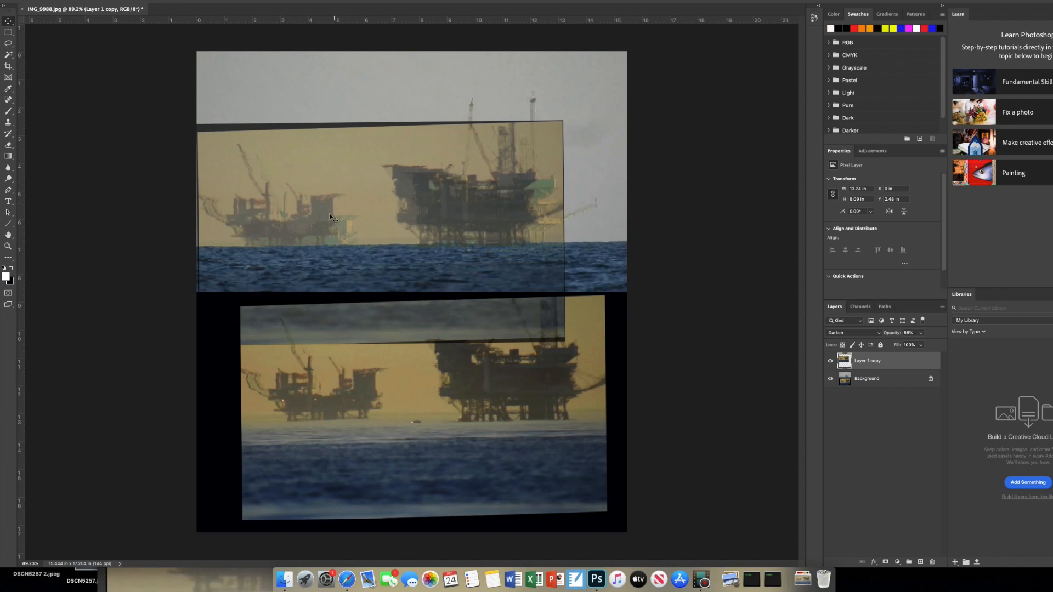
mouse_move(351, 199)
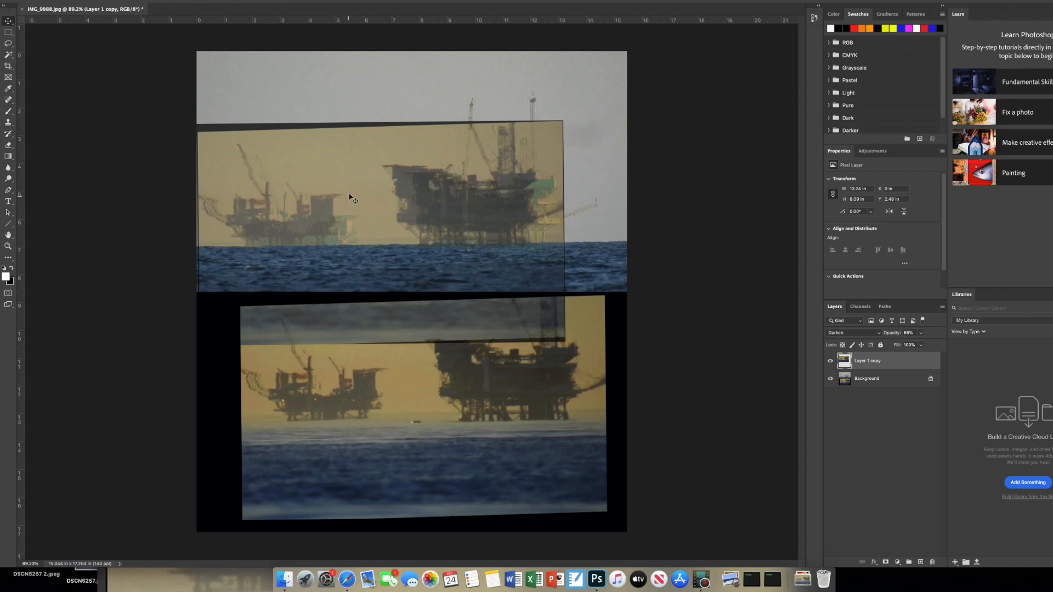
- Slide the translucent photo right, back left, then reposition it to compare platform overlap
drag(349, 197, 403, 204)
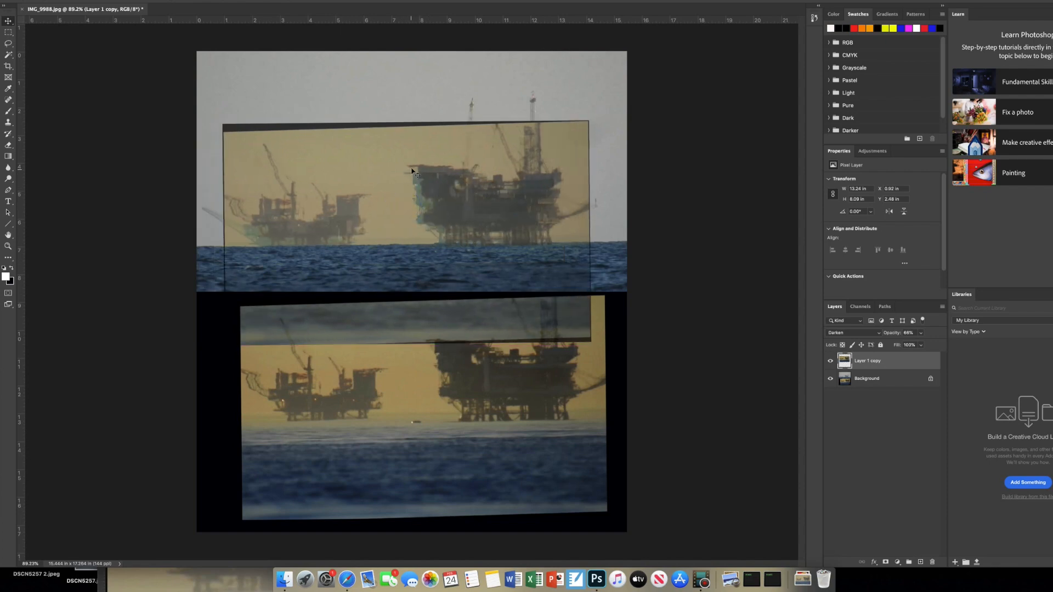
drag(414, 171, 356, 218)
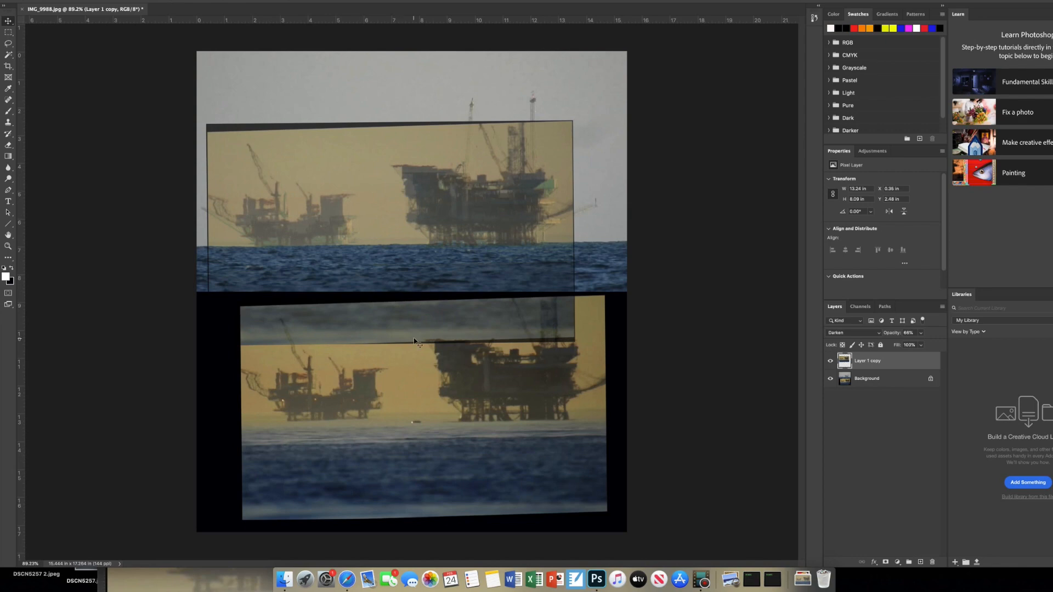
drag(413, 339, 477, 215)
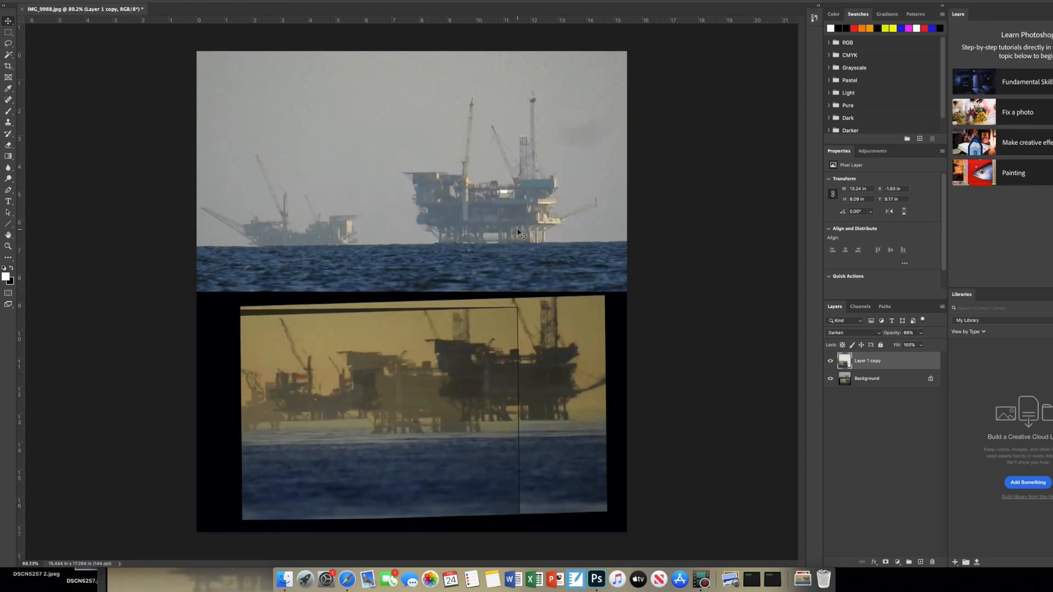
mouse_move(539, 123)
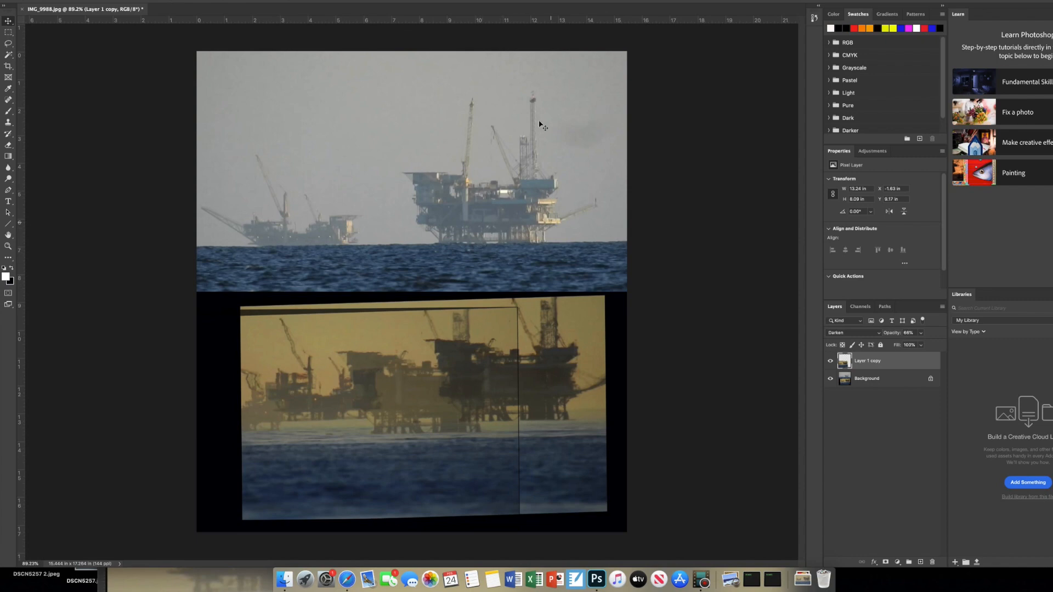
mouse_move(402, 139)
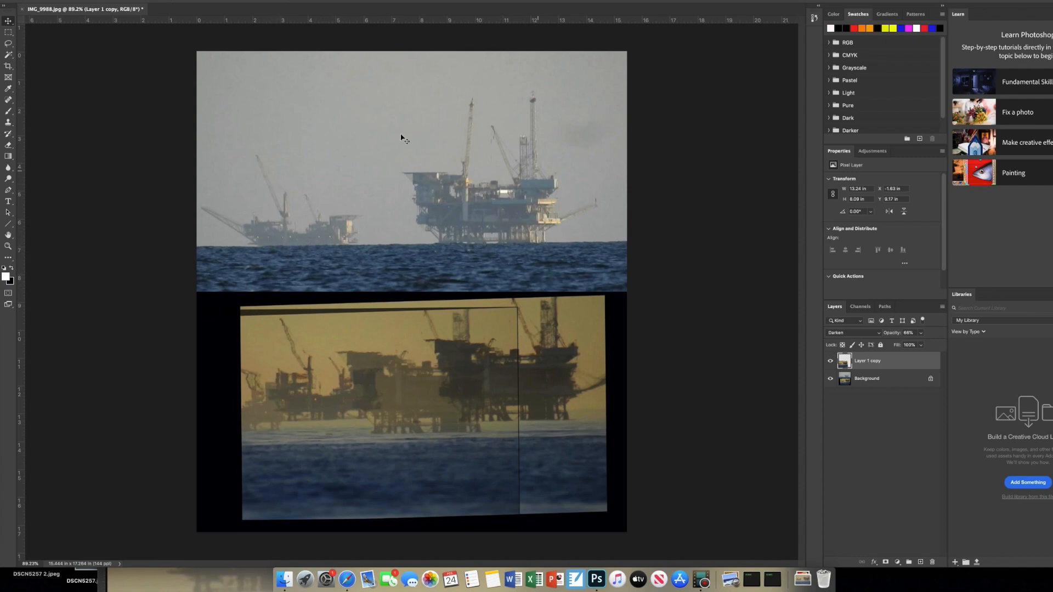
mouse_move(361, 256)
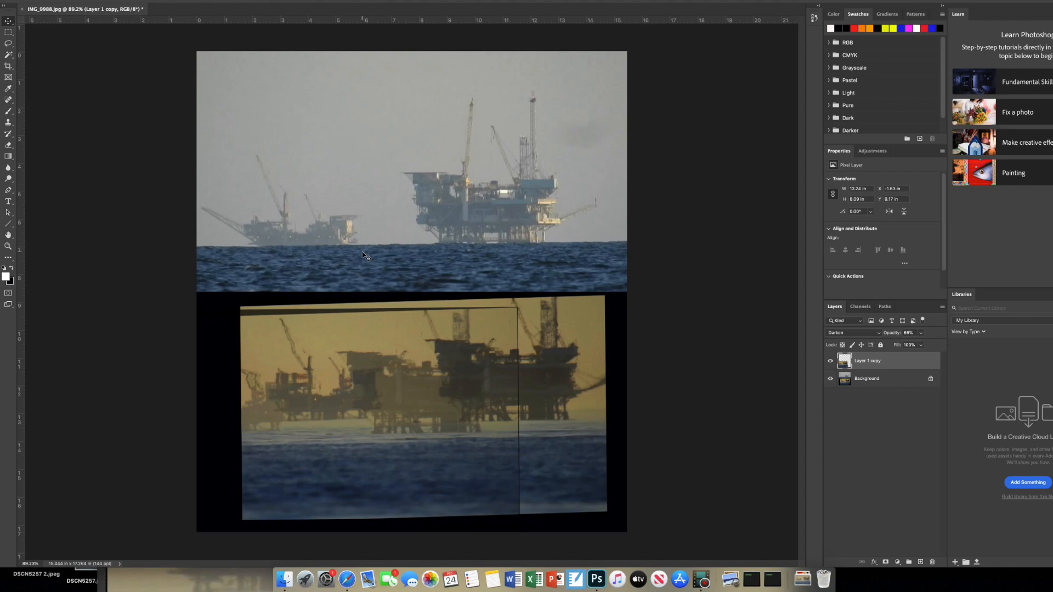
mouse_move(381, 255)
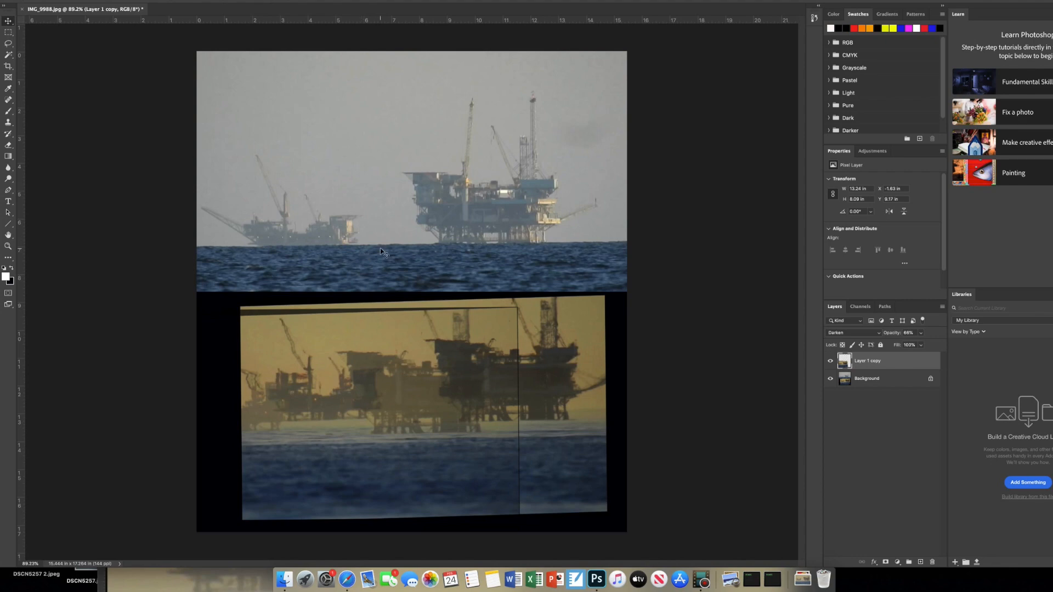
mouse_move(542, 229)
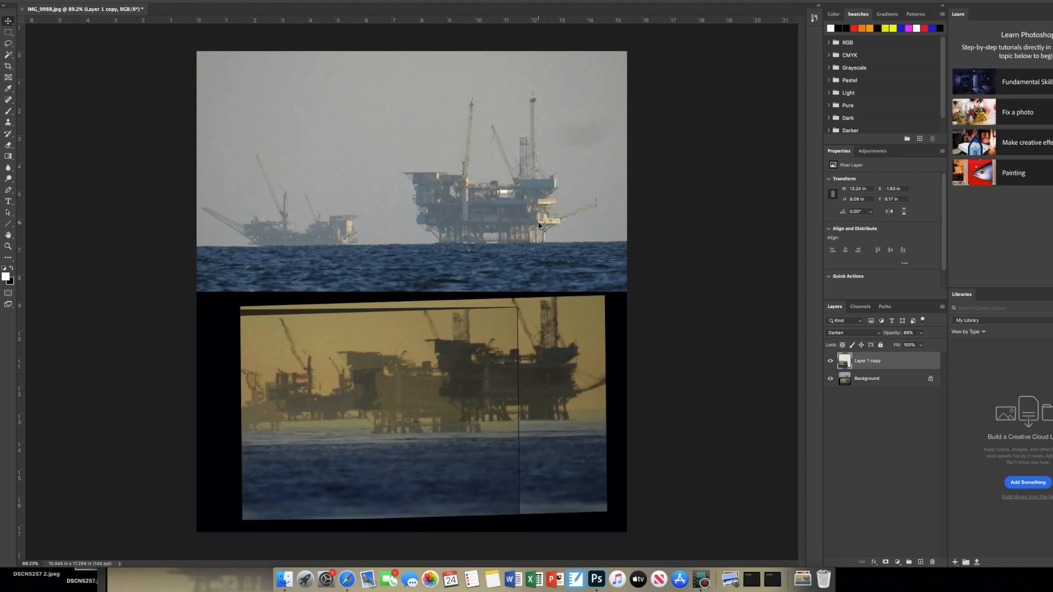